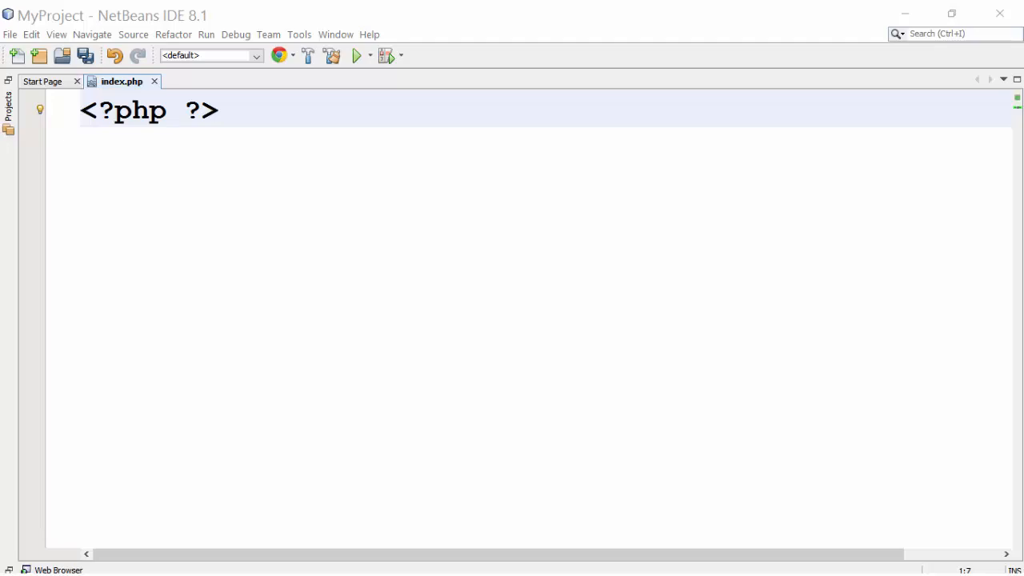
pyautogui.moveTo(269, 114)
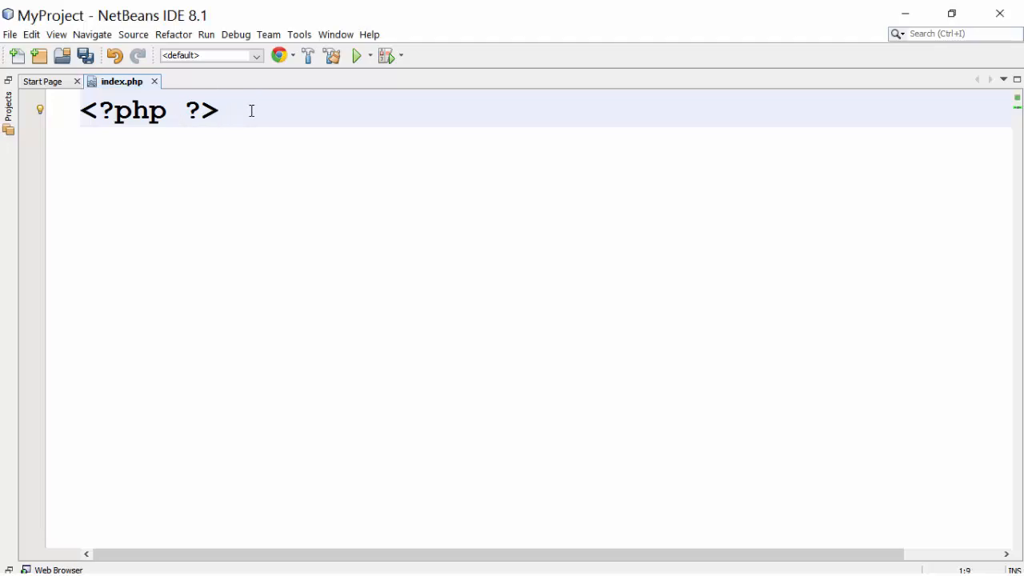
# - Declare $counter = 1; on its own line after the opening <?php tag
pyautogui.press('Enter')
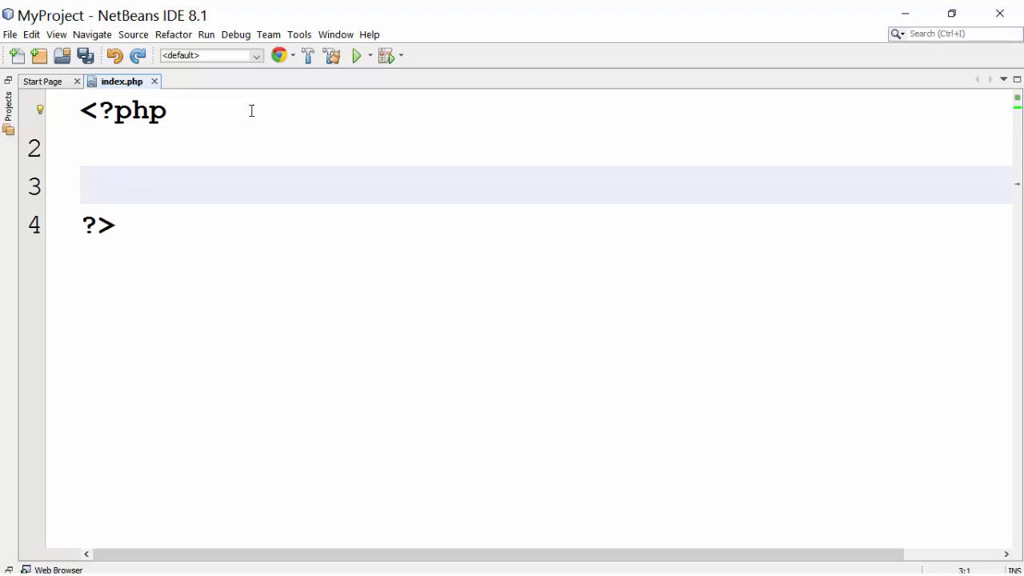
pyautogui.write('$counter = 1;')
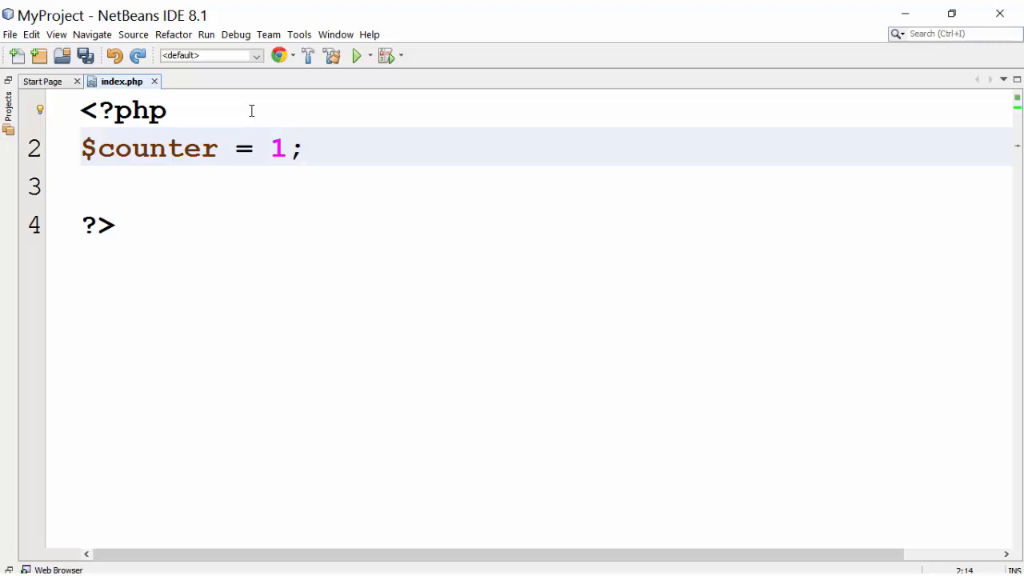
# - Write a while ($counter <= 5) loop echoing $counter and run the project in the browser
pyautogui.write('while ()')
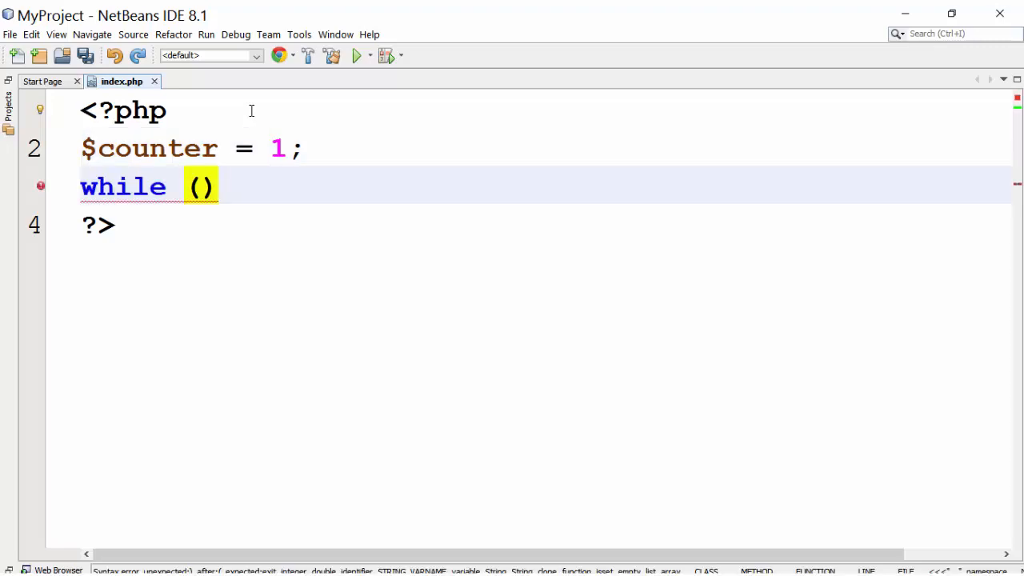
pyautogui.write('$counter <= 5')
pyautogui.write('$counter++;')
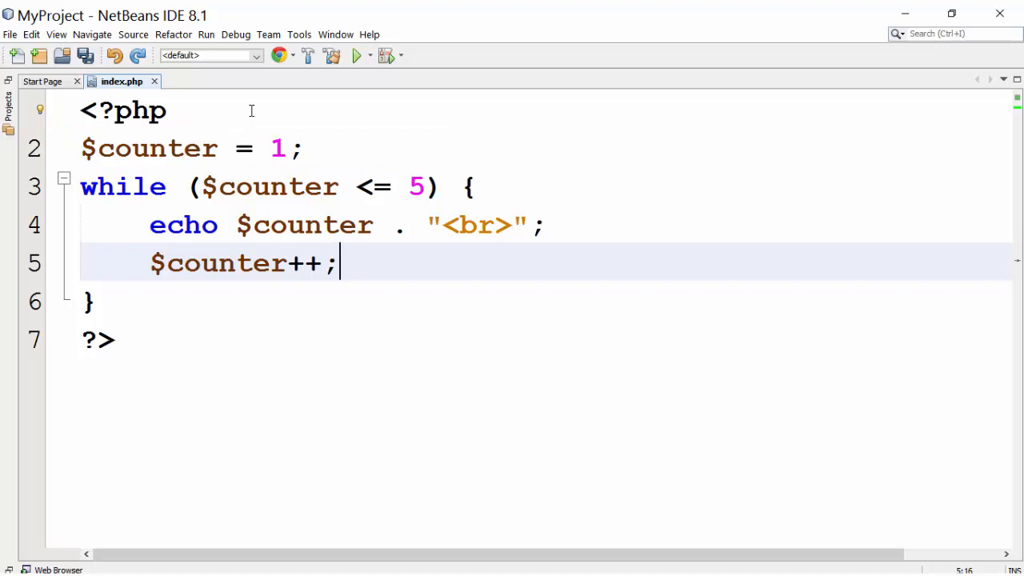
pyautogui.click(355, 54)
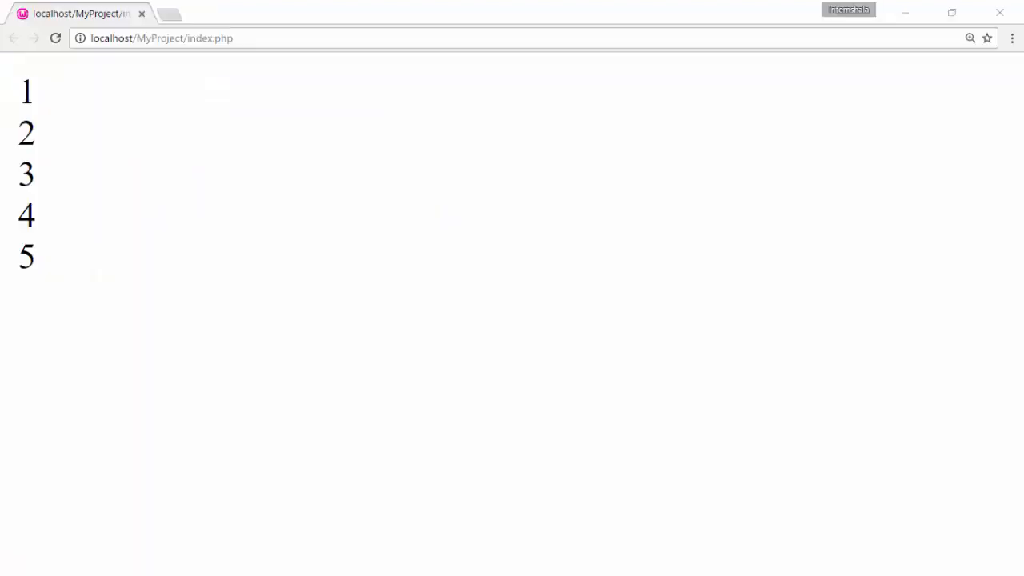